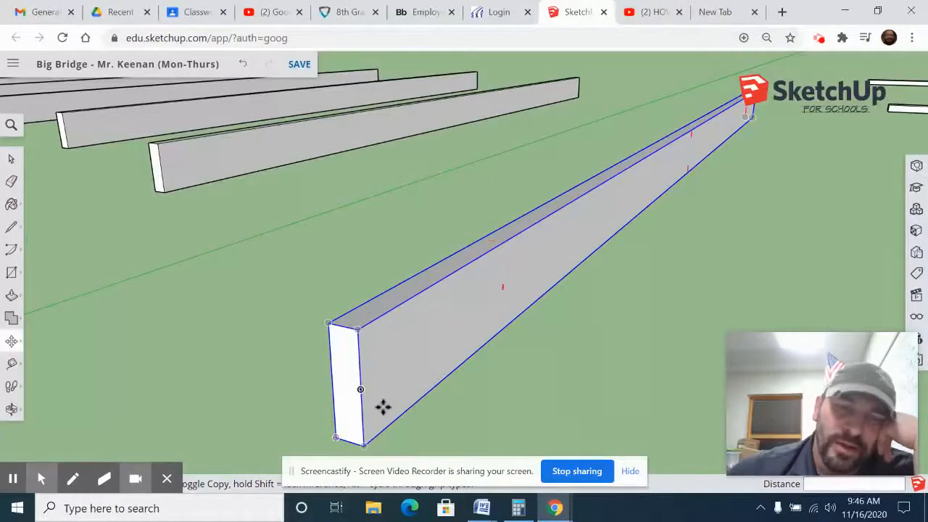
mouse_move(365, 424)
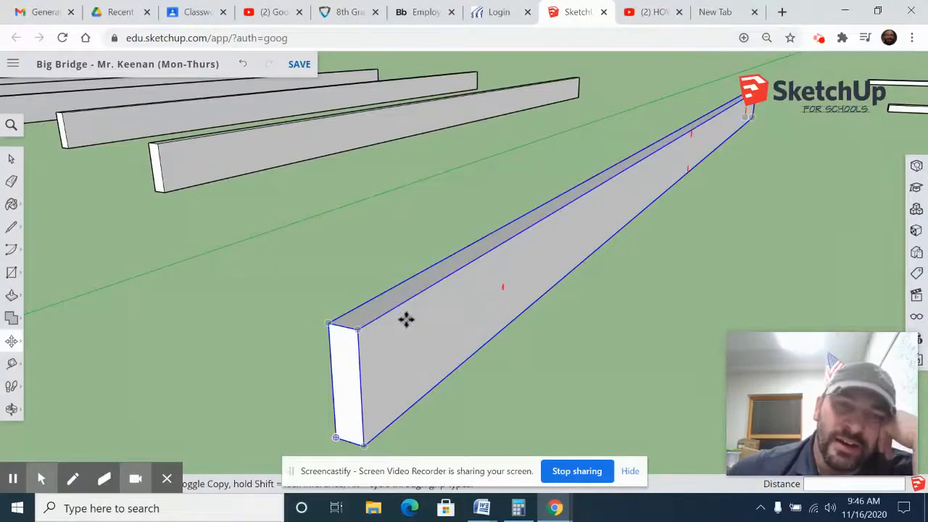
mouse_move(401, 345)
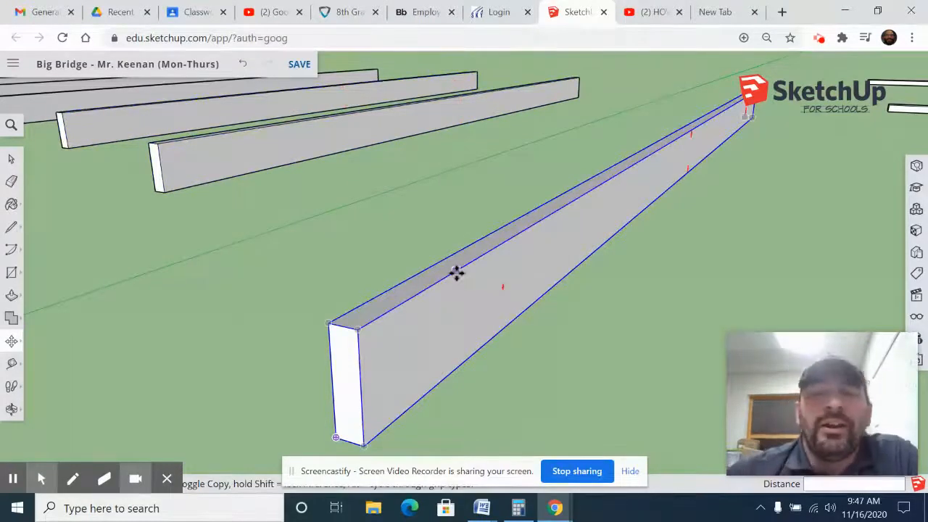
- Open the 2x6 board component for editing via its context menu
right_click(457, 273)
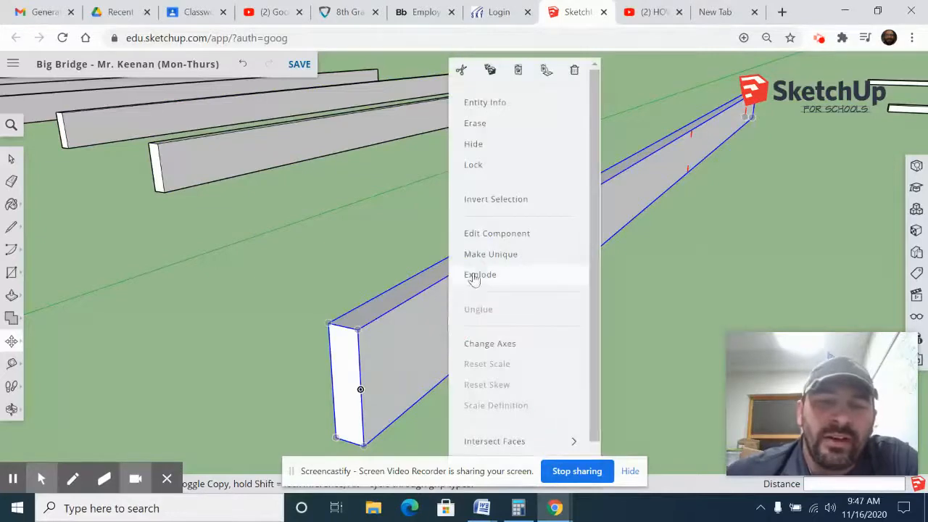
left_click(480, 276)
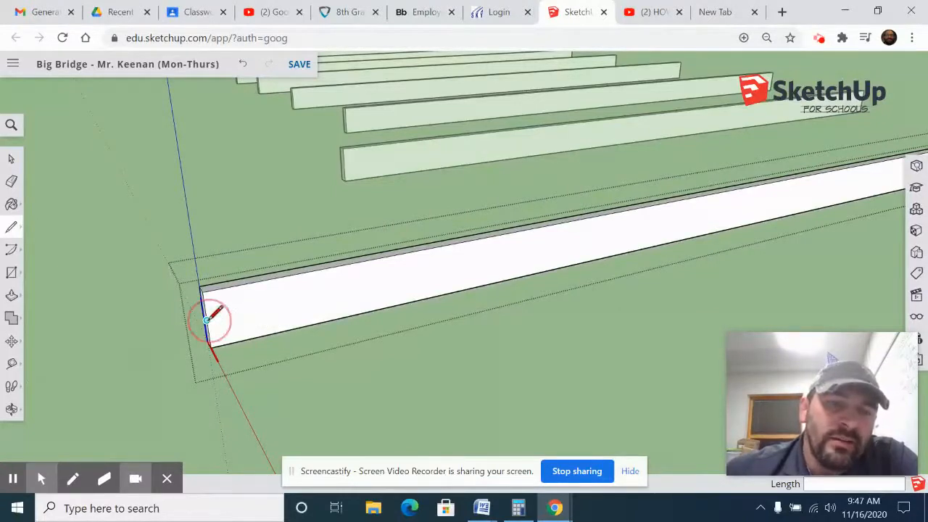
mouse_move(232, 312)
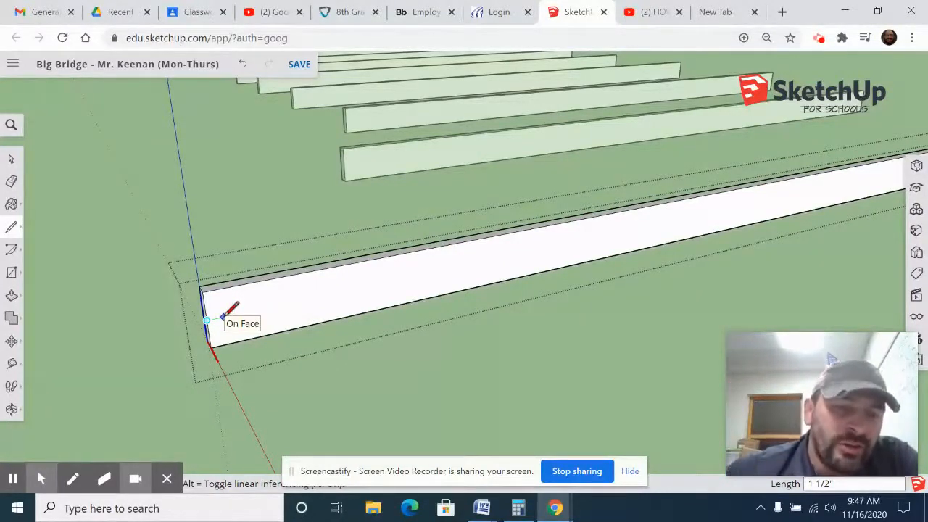
- Enter the layout line length, about an inch and a half, from the board's end corner
type("1.")
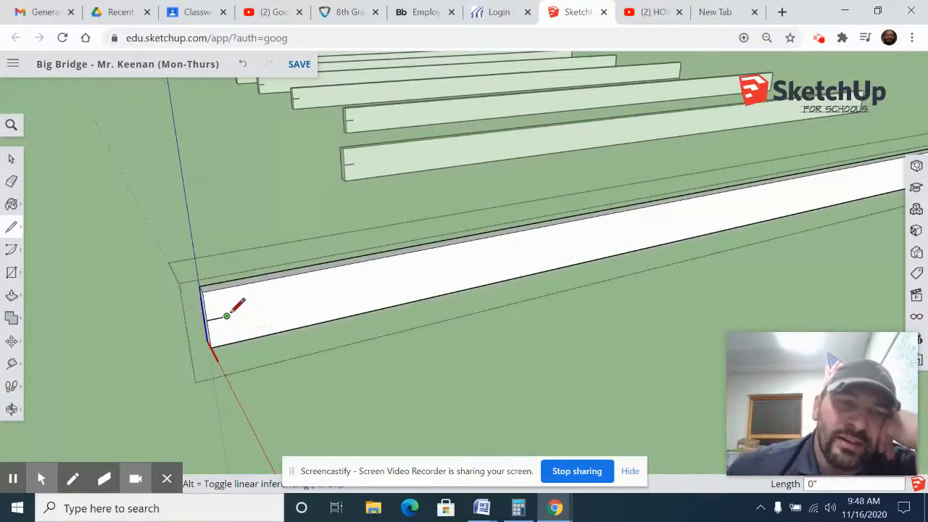
mouse_move(232, 307)
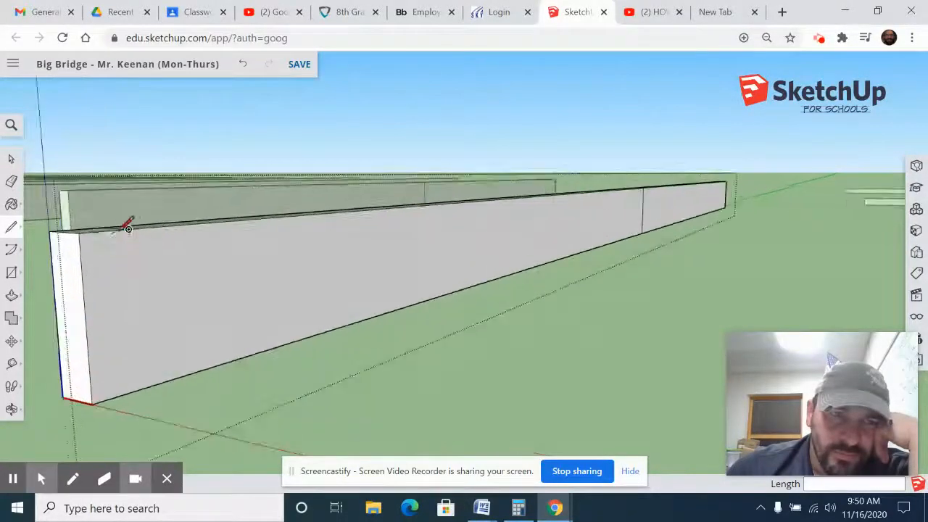
- Start a layout line at the top edge of the board's other end
left_click(129, 229)
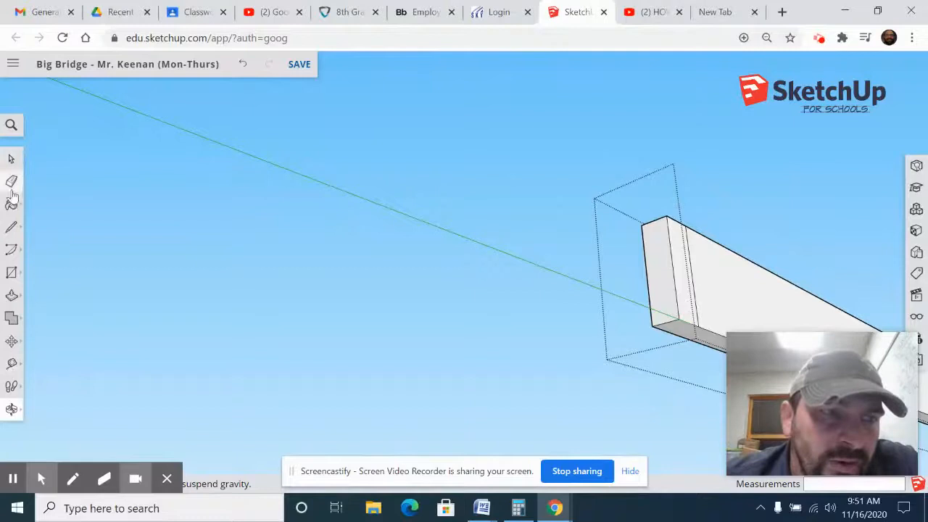
- Pick the Line tool to continue drawing at the board's end
left_click(12, 226)
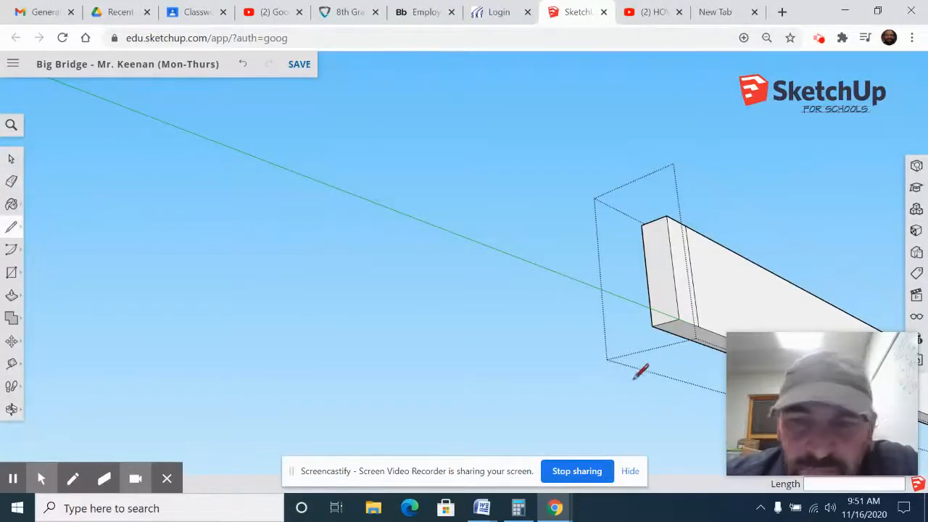